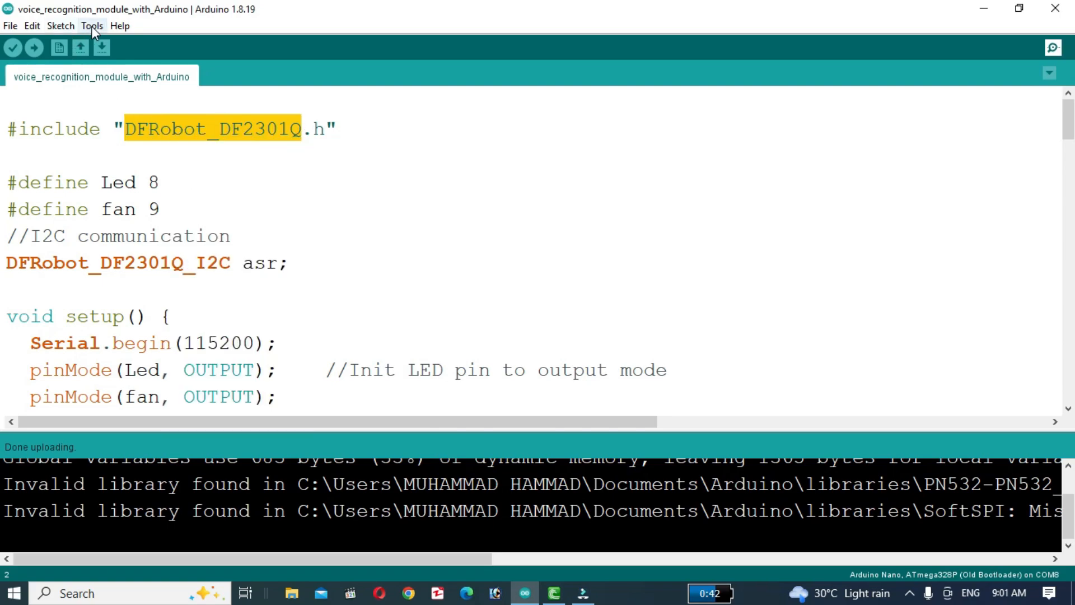
Step: Review the selected board and processor settings and the Sketch menu without choosing anything
click(93, 25)
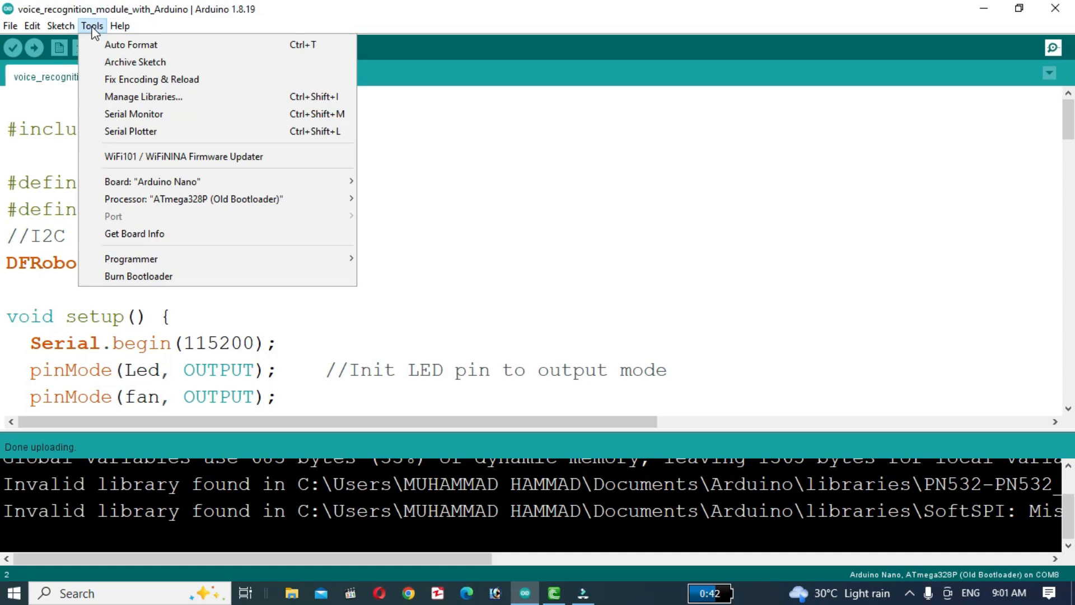
click(61, 25)
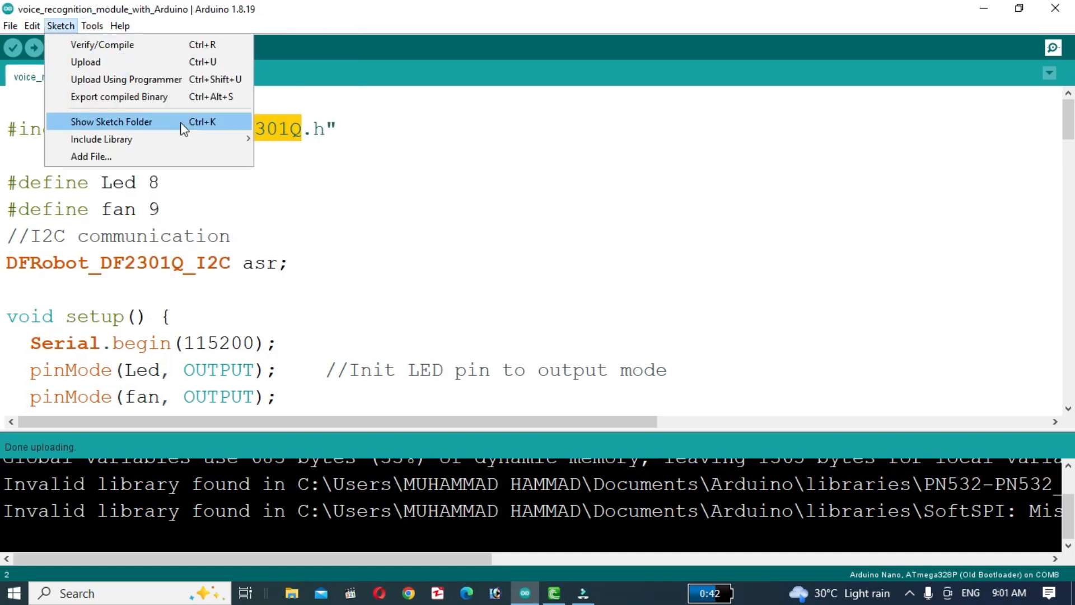
click(317, 147)
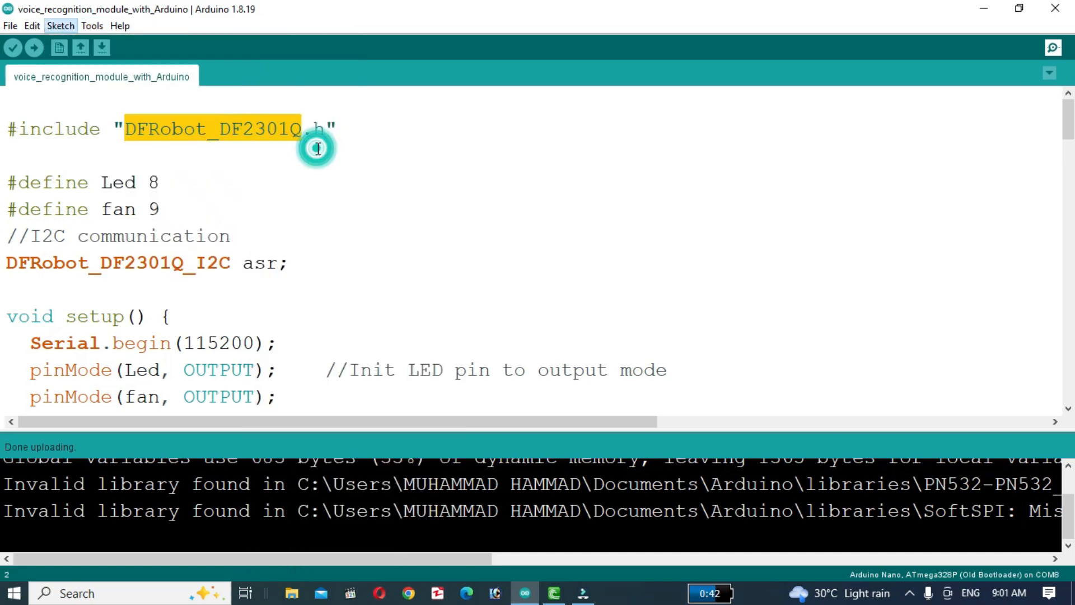
click(61, 25)
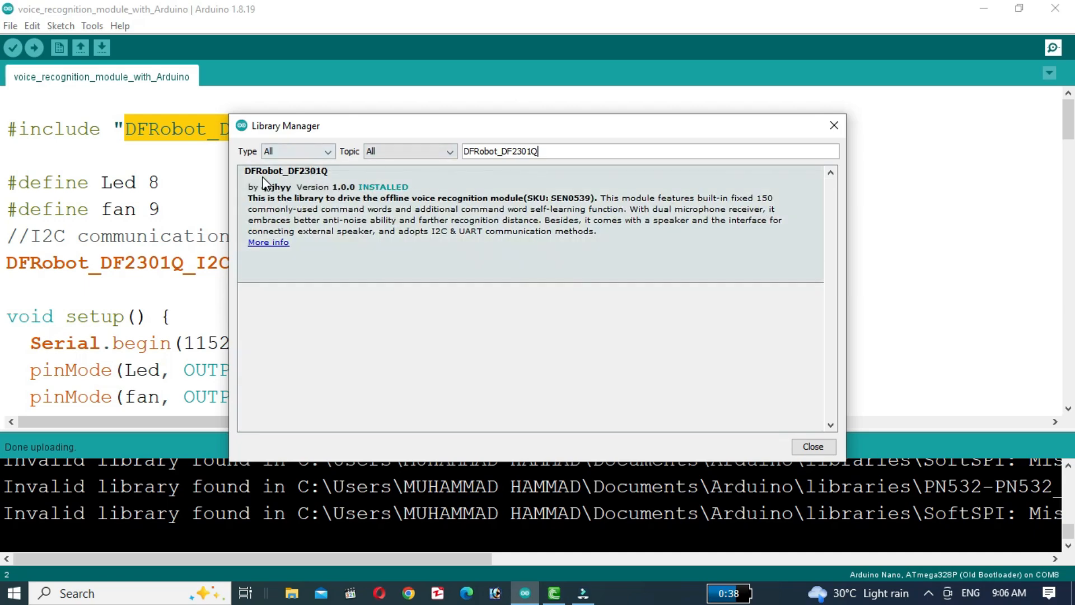
mouse_move(384, 196)
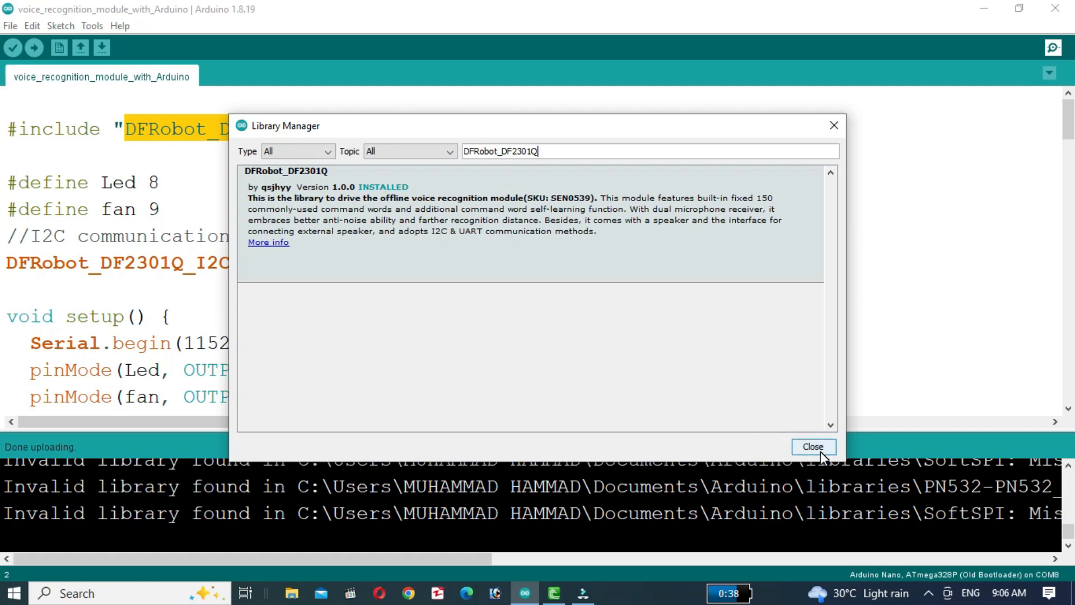
Step: Close Library Manager with DFRobot_DF2301Q installed and bring up the Command ids document in Word
click(813, 447)
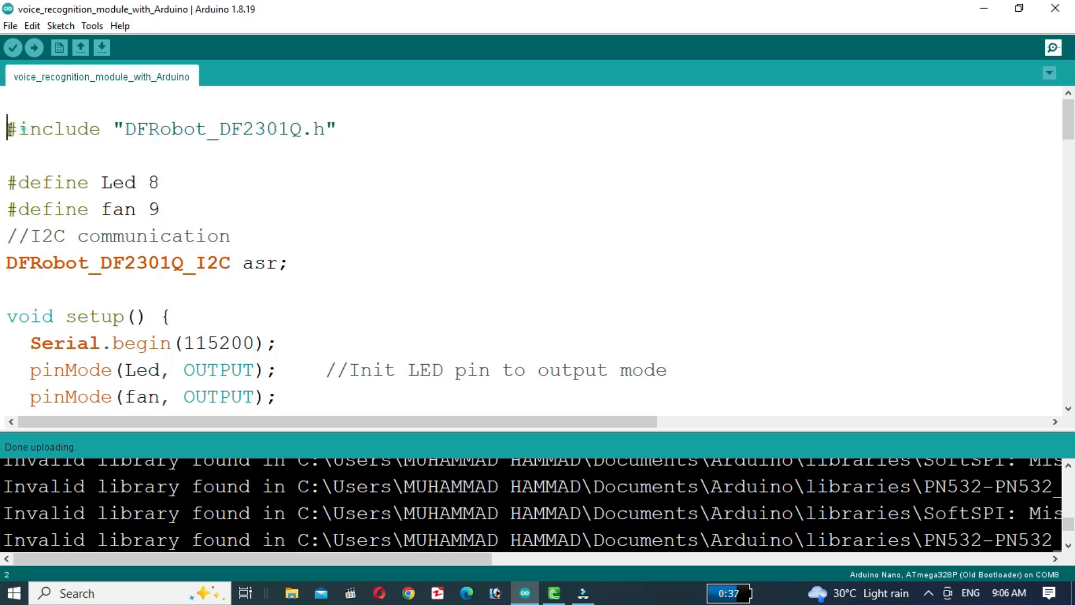
scroll(down, 3)
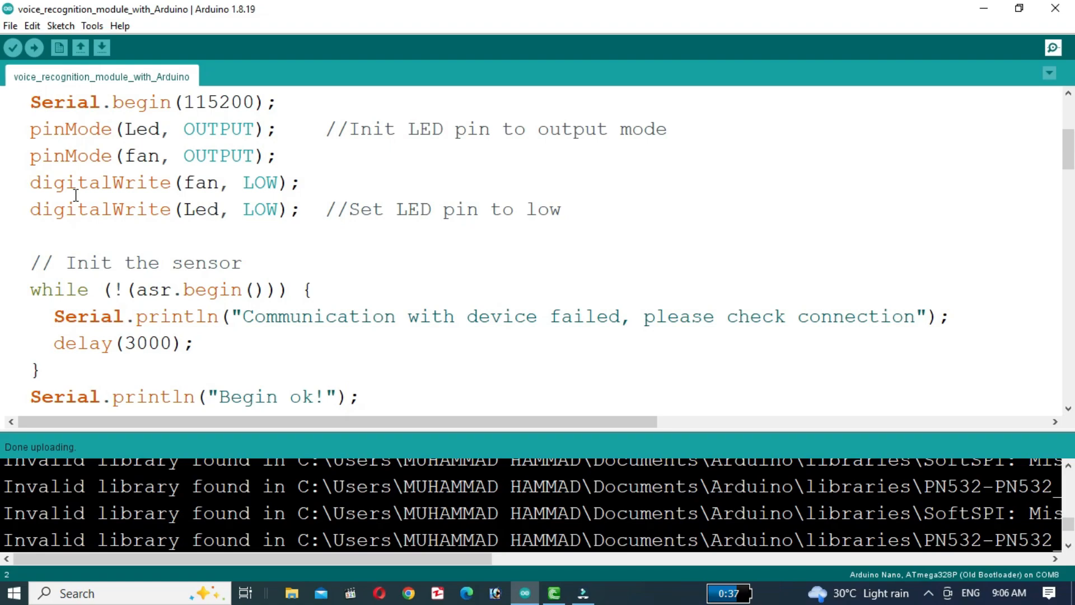
scroll(down, 3)
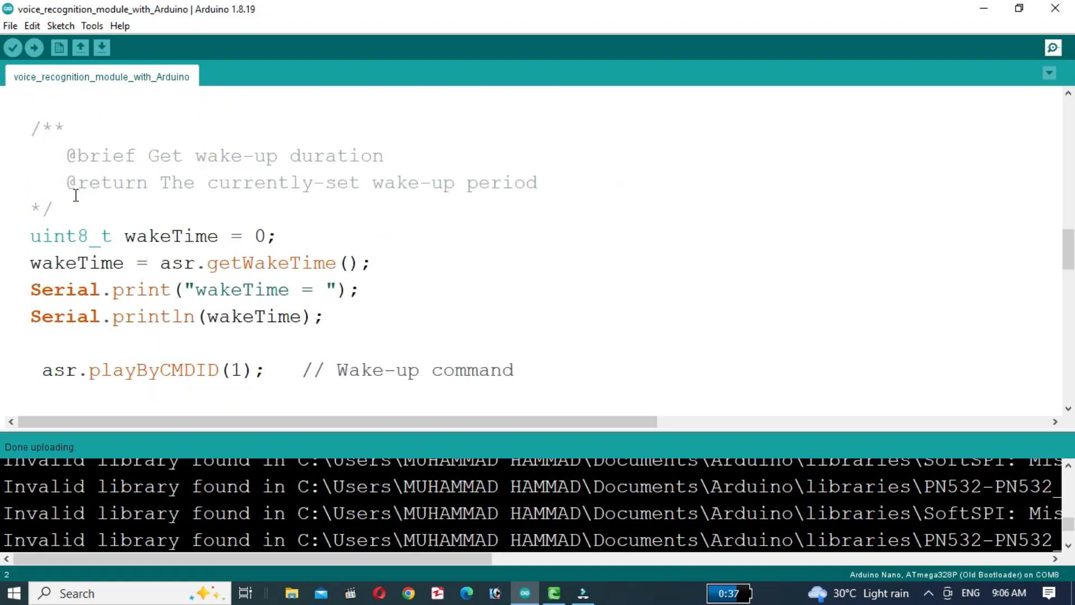
click(523, 593)
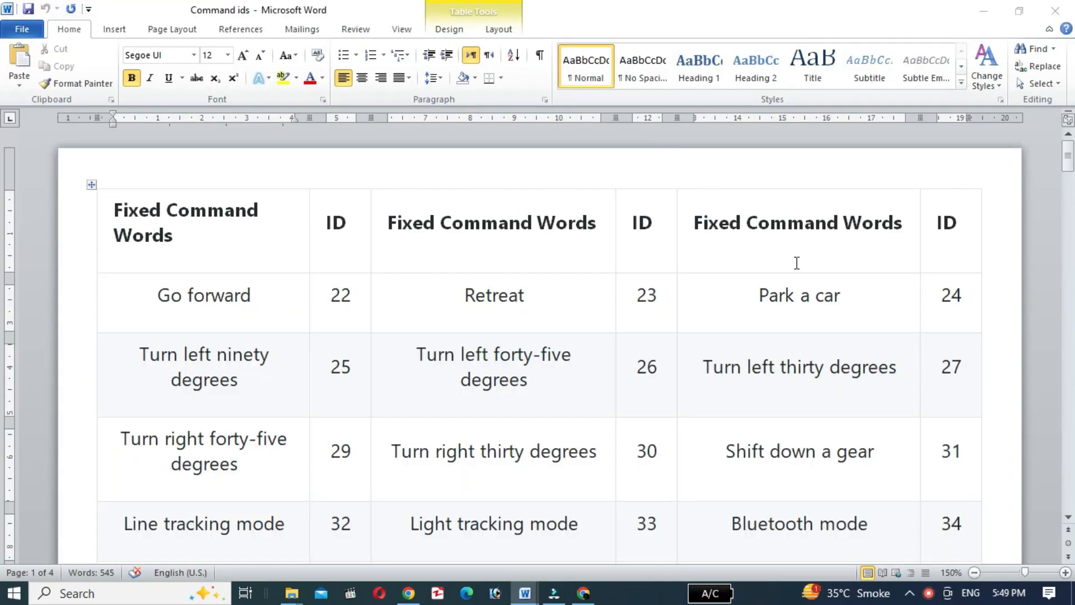
Step: Read the Word command ID table down through ID 127, then return to the Arduino sketch
scroll(down, 3)
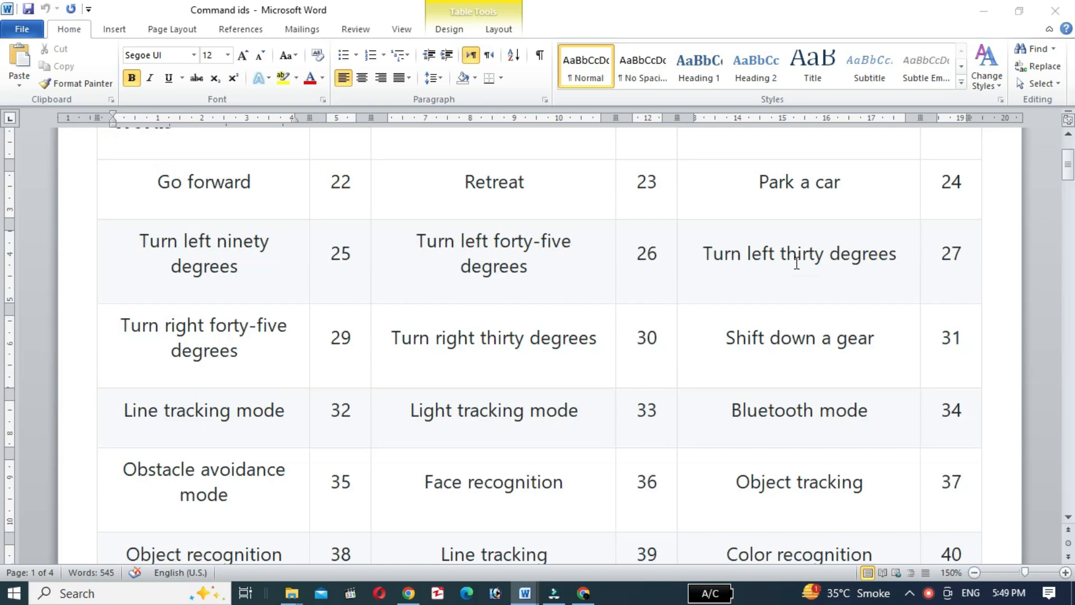
scroll(down, 3)
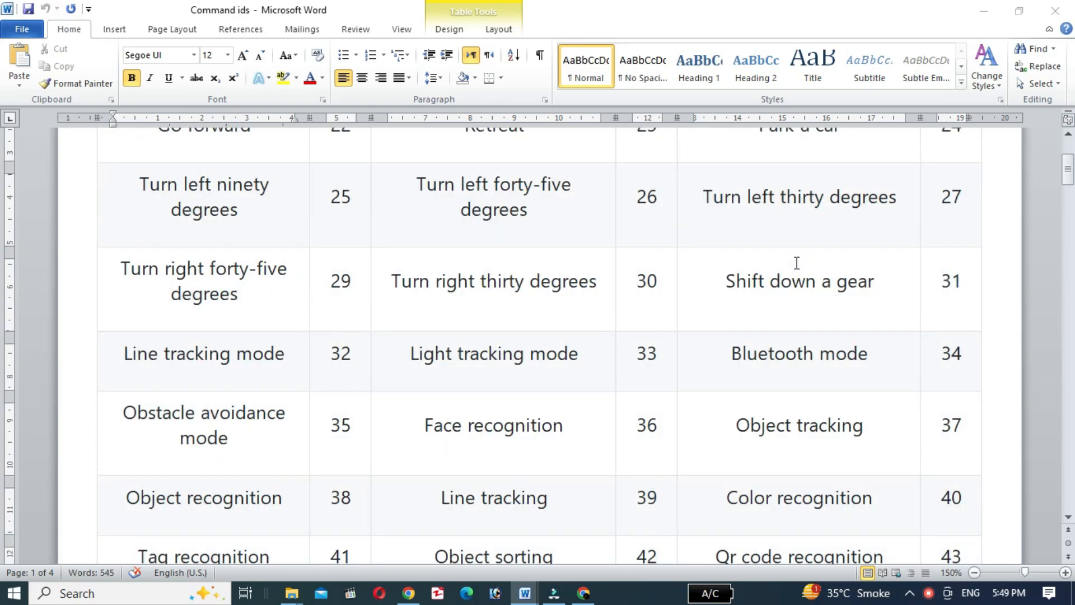
scroll(down, 3)
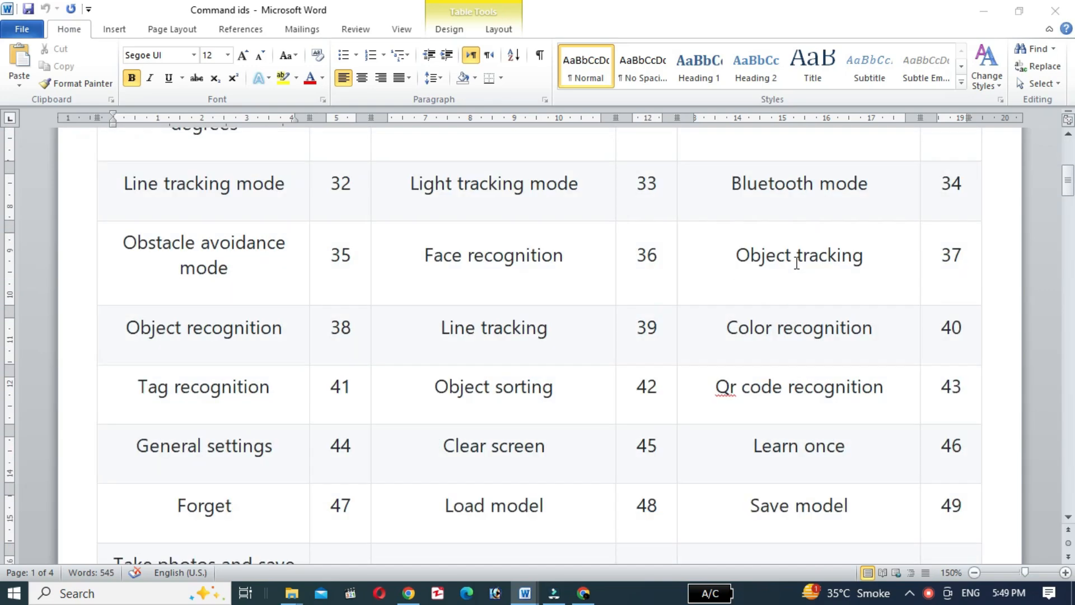
scroll(down, 3)
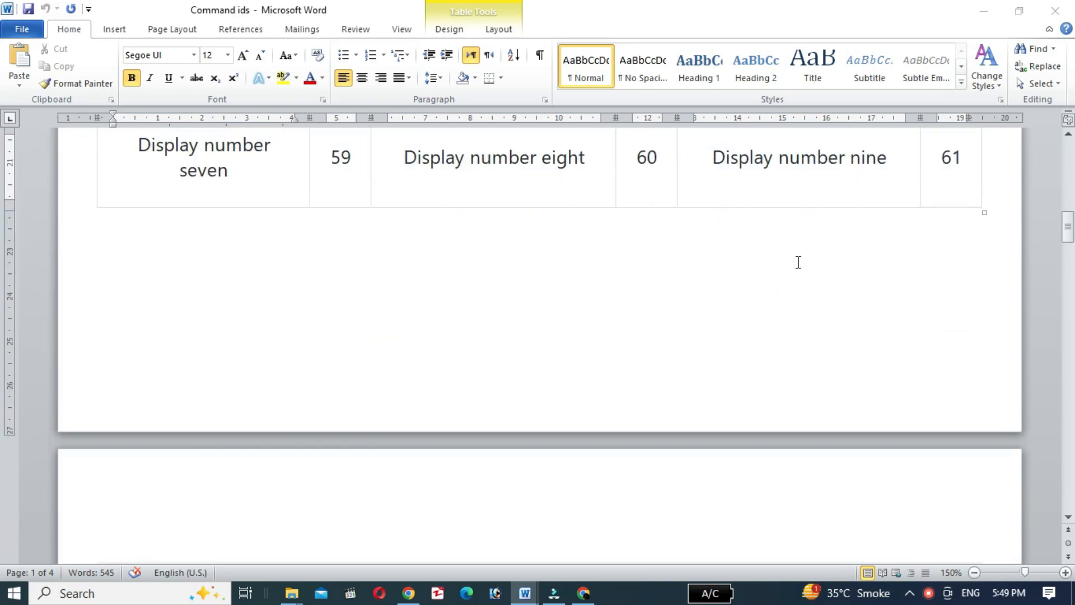
scroll(down, 3)
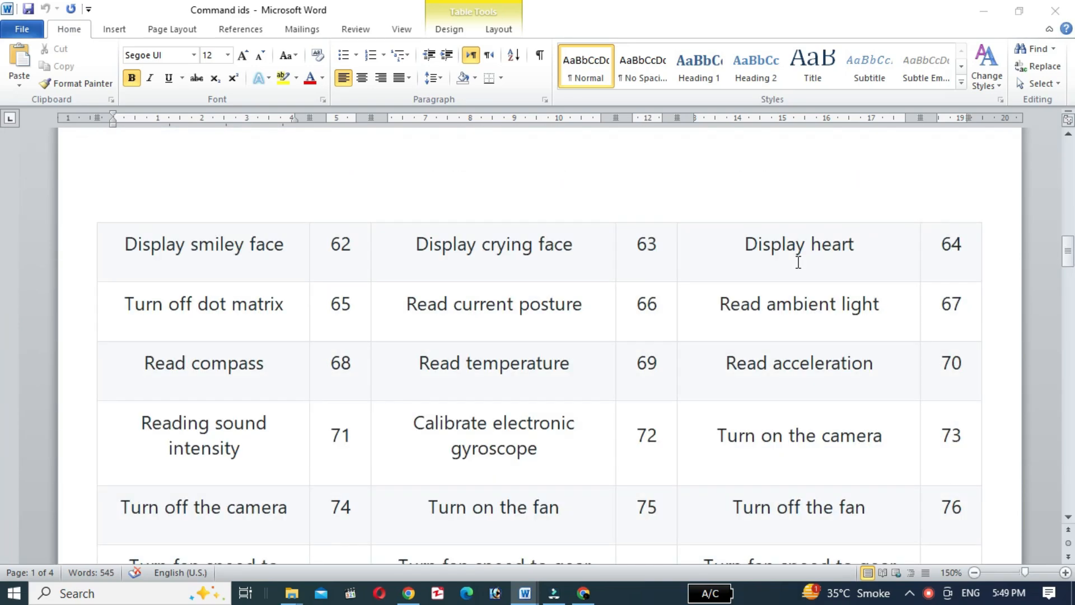
scroll(down, 3)
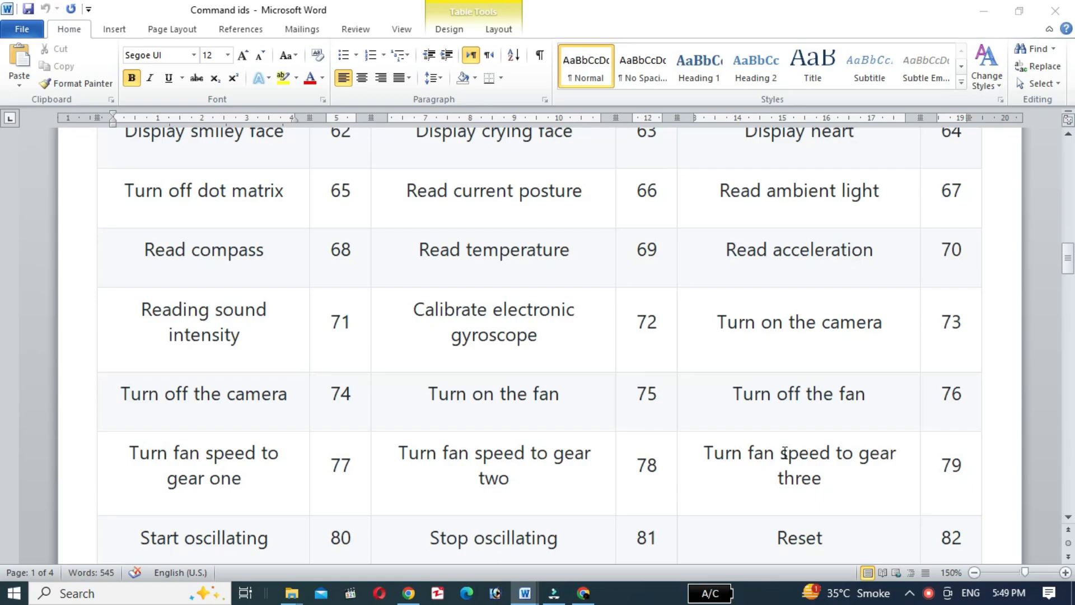
scroll(down, 3)
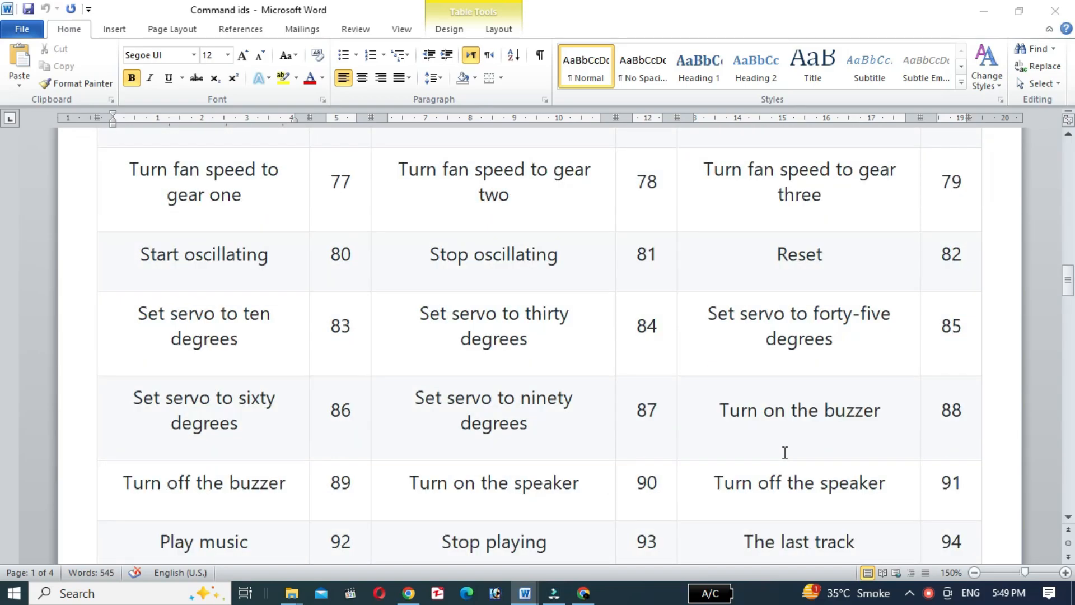
scroll(down, 3)
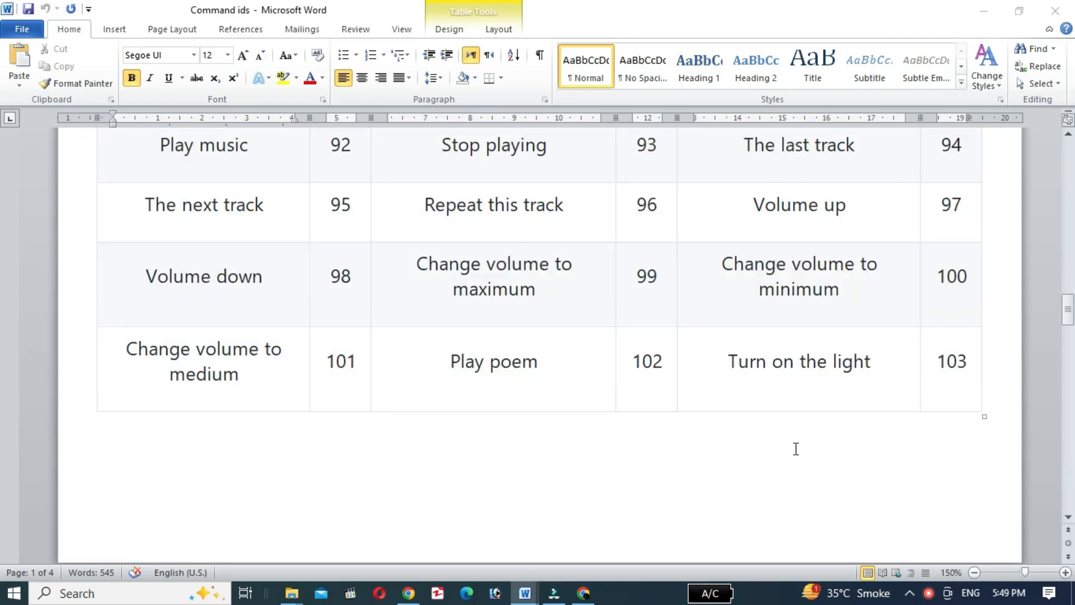
scroll(down, 3)
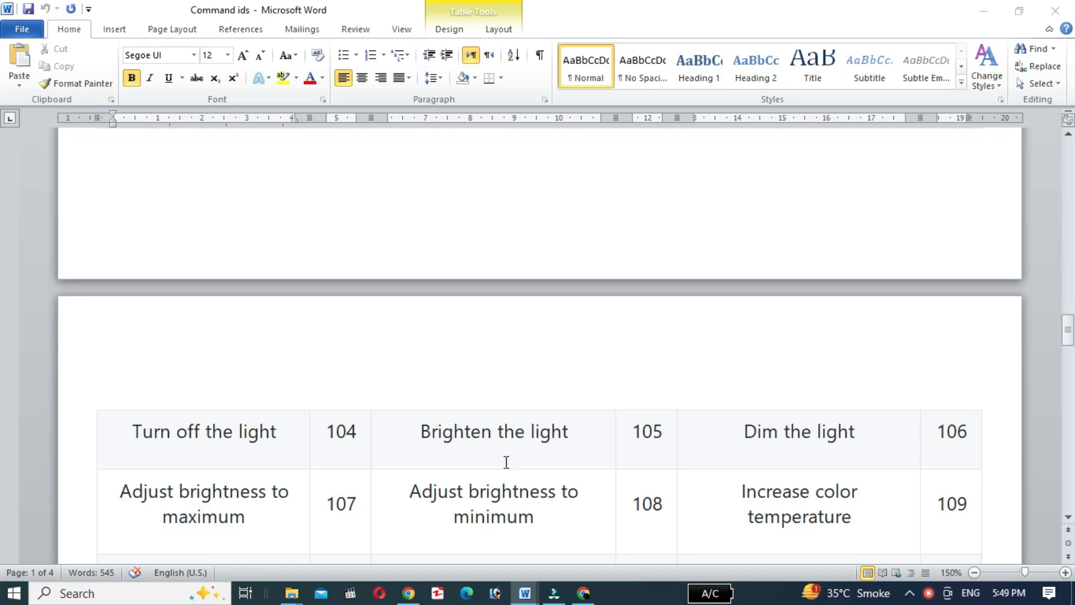
scroll(down, 3)
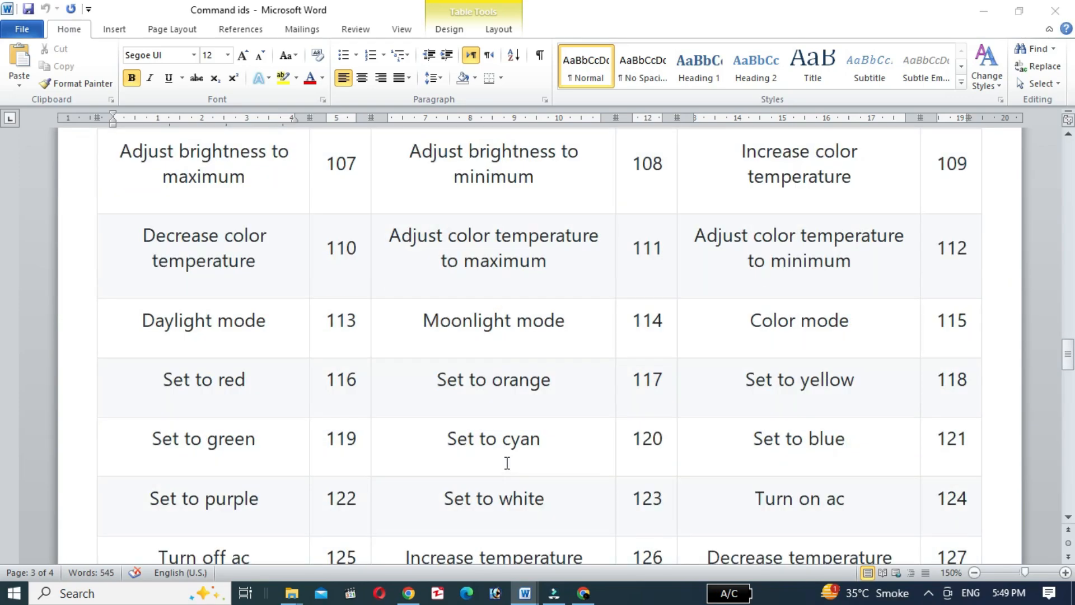
click(524, 594)
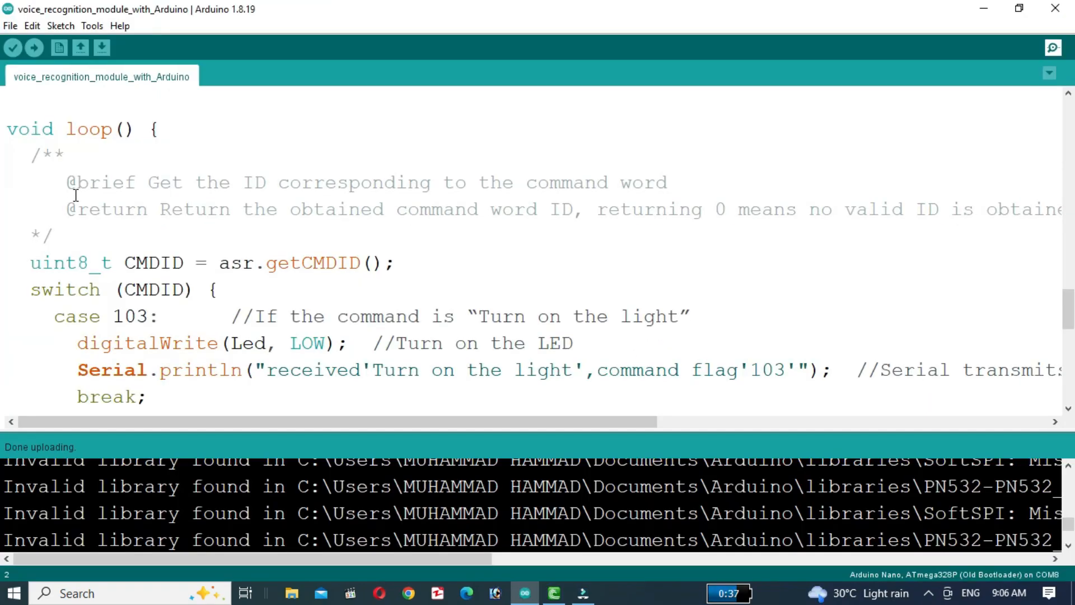
Step: Review light cases 103/104 and fan cases 75/76 in loop(), then upload to the Nano
scroll(down, 3)
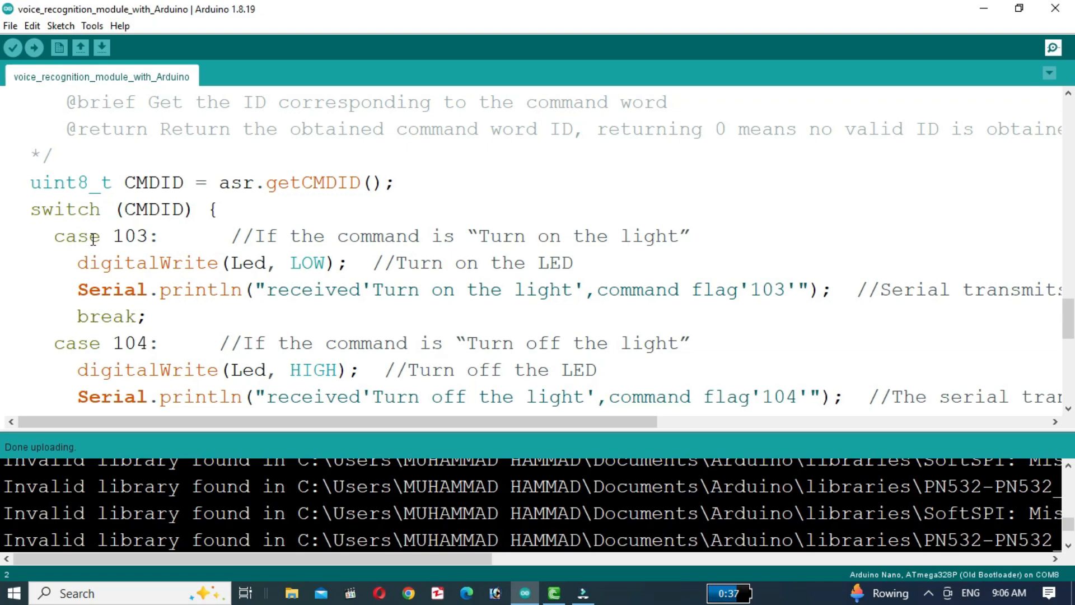
mouse_move(170, 347)
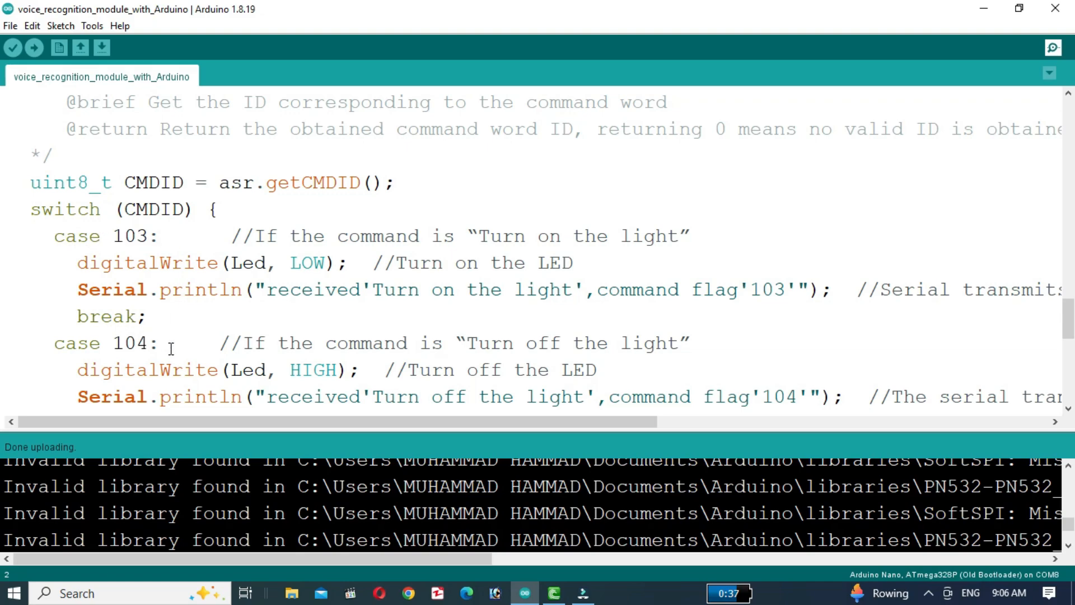
scroll(down, 3)
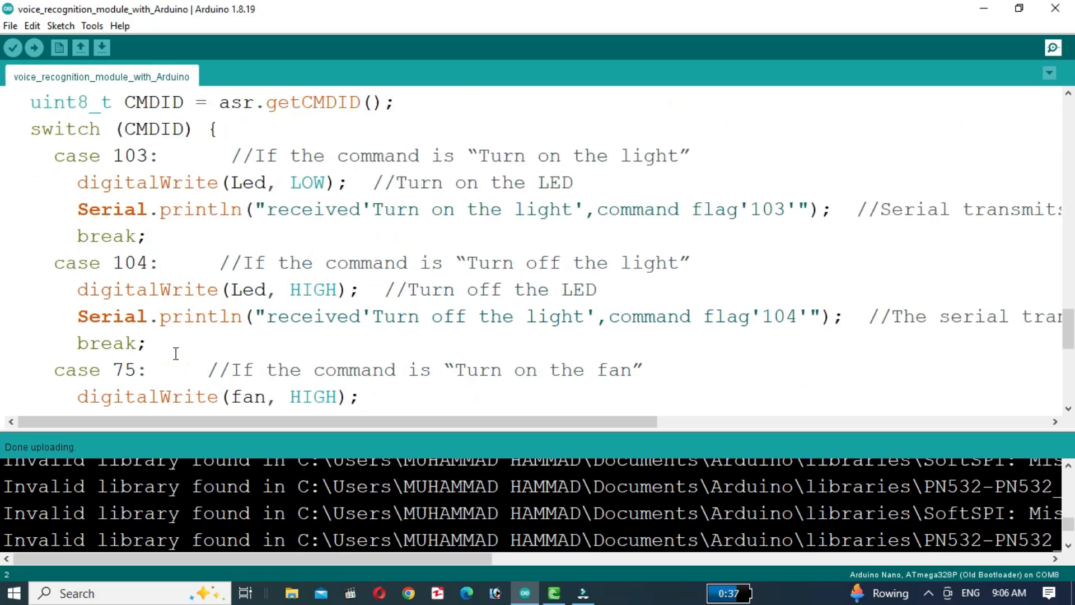
scroll(down, 3)
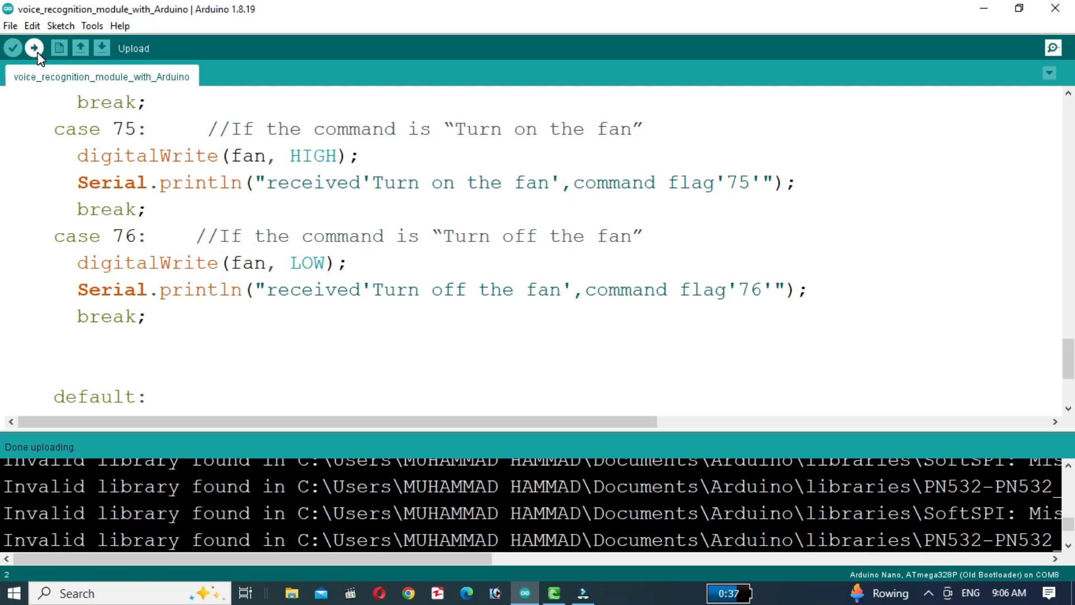
click(34, 48)
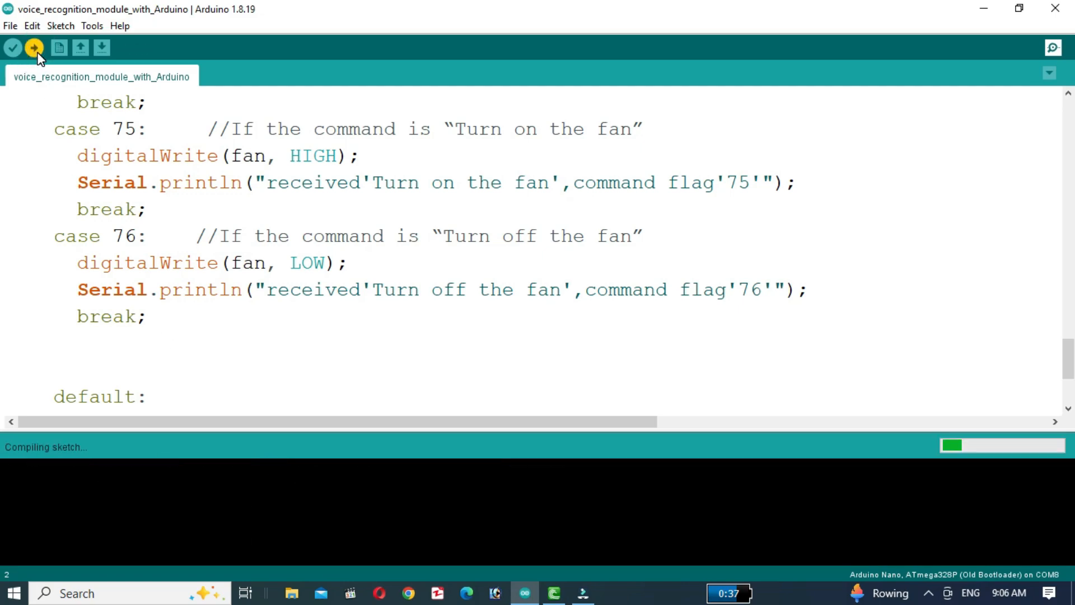